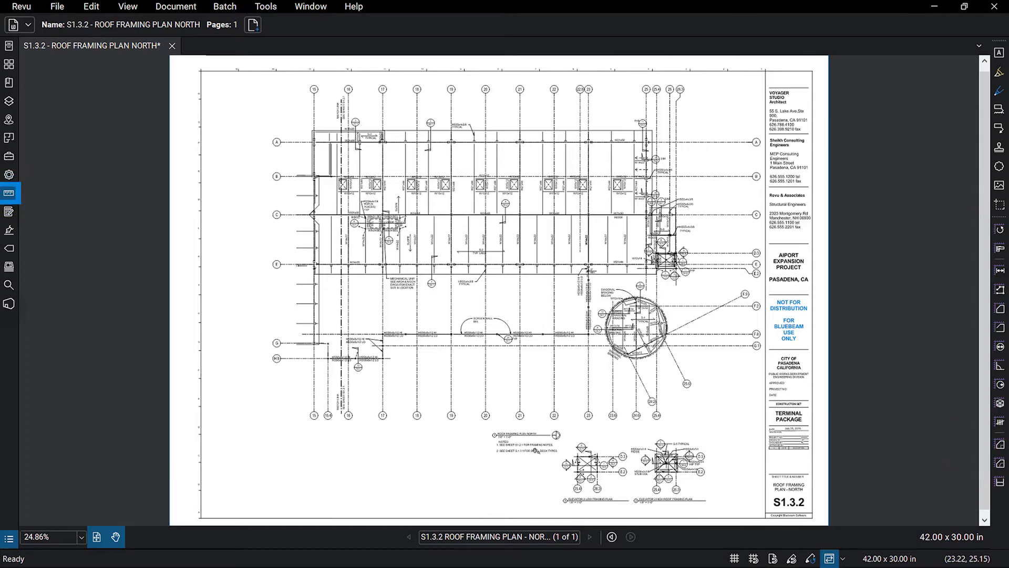
- Zoom into sheet S1.3.2's plan title to read the 1/8" = 1'-0" scale note
{"action": "left_click", "coordinate": [8, 193]}
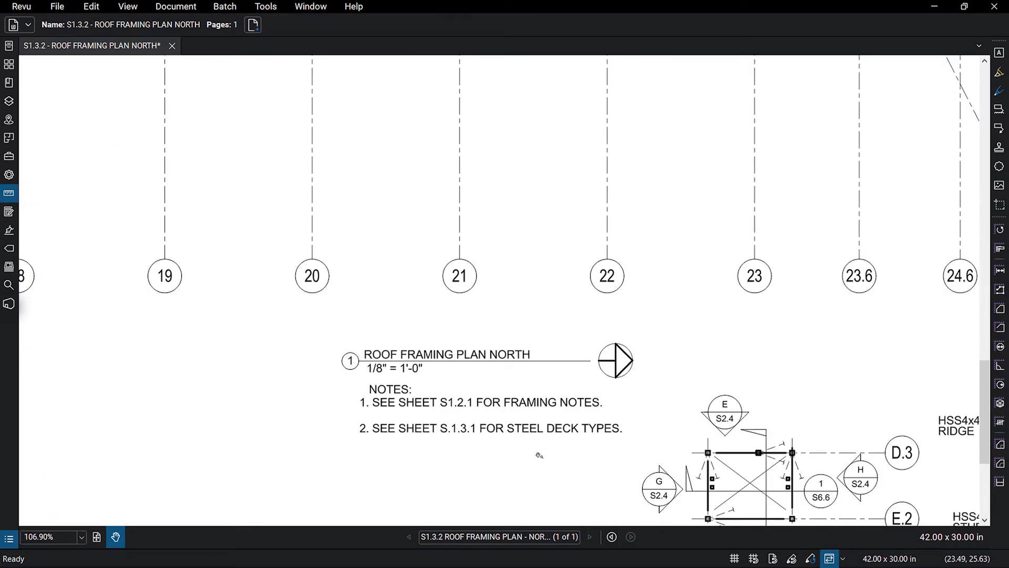
{"action": "mouse_move", "coordinate": [106, 251]}
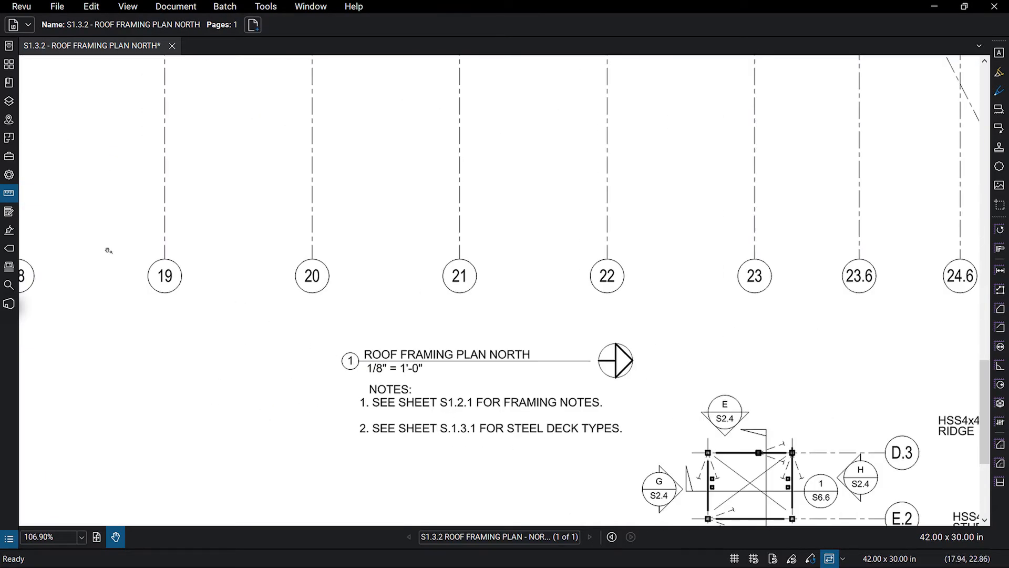
- Change the measurement scale from 0.0625 in = 2 ft to 1/8 in = 1 ft
{"action": "left_click", "coordinate": [8, 191]}
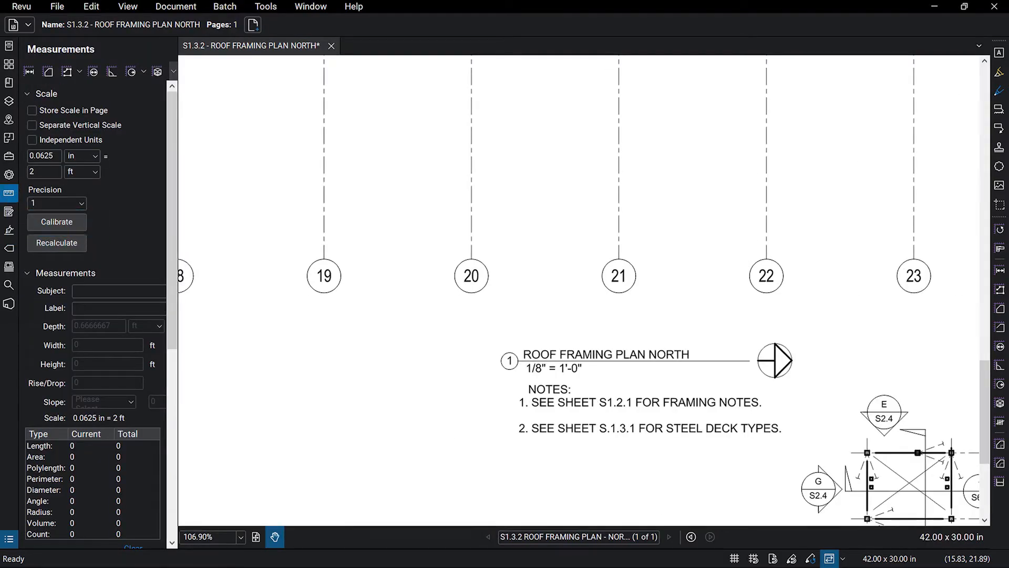
{"action": "left_click", "coordinate": [44, 156]}
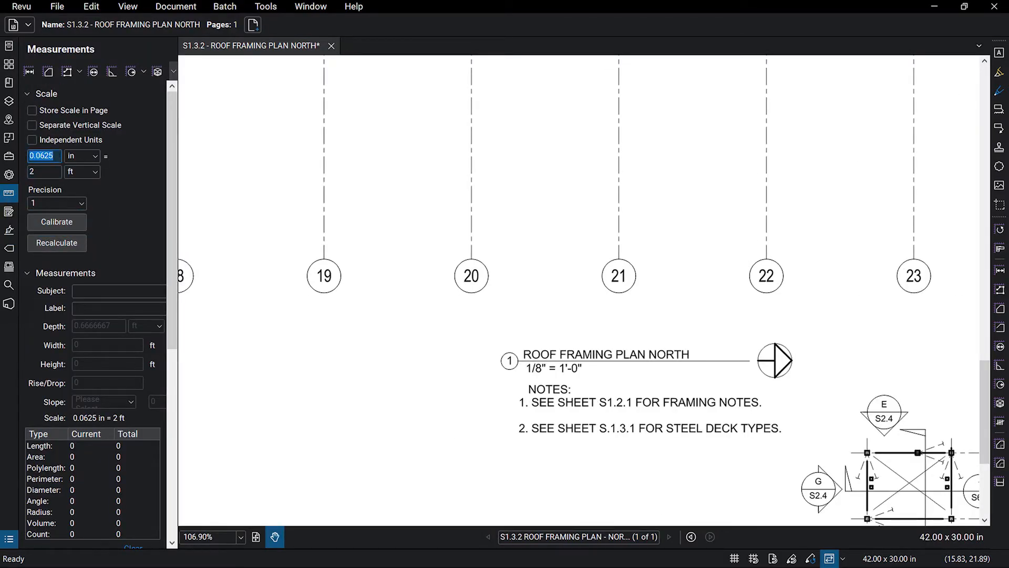
{"action": "type", "text": "1/"}
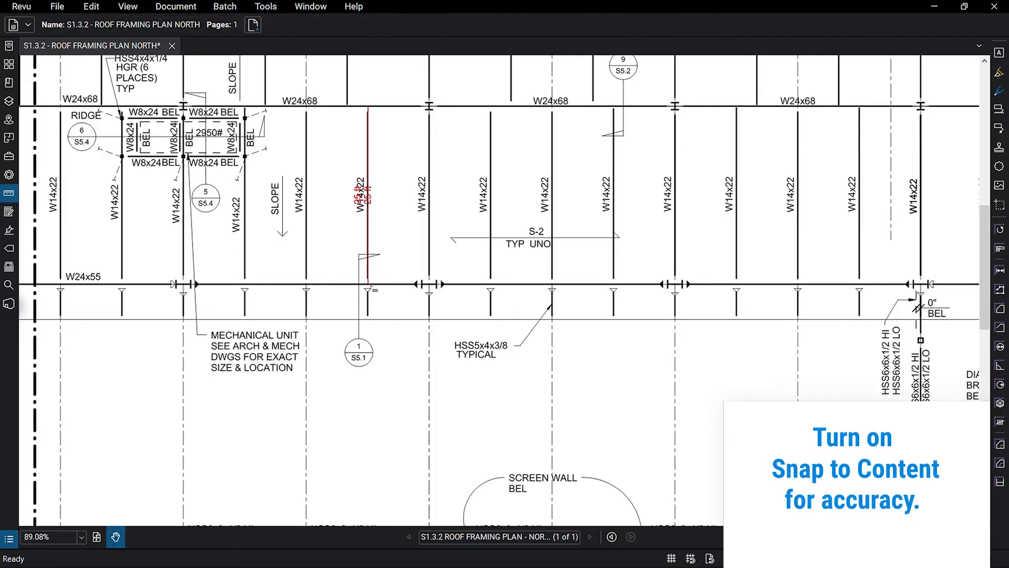
- Make the W14x22 beam measurement an orange line with 5 pt width
{"action": "left_click", "coordinate": [366, 198]}
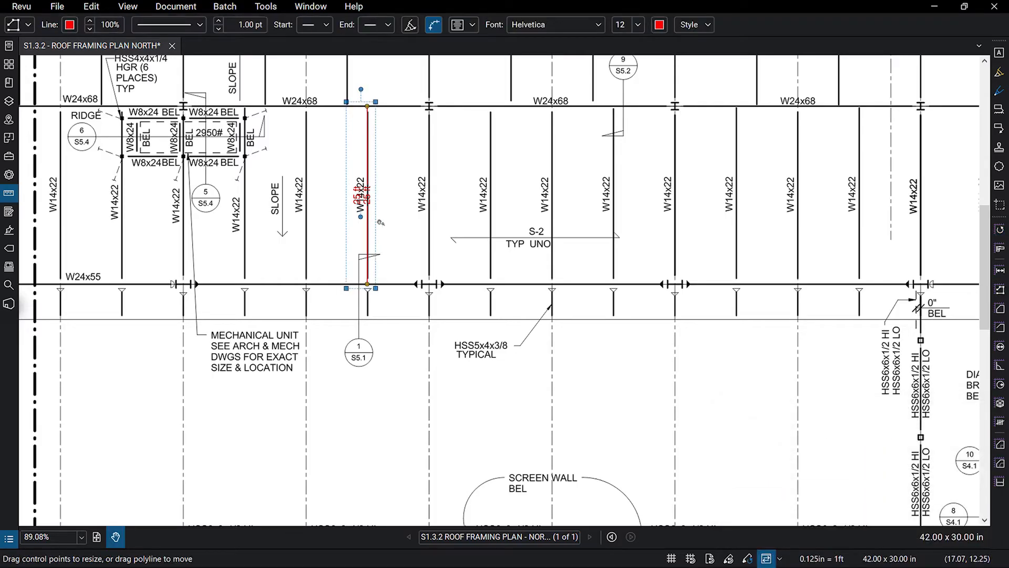
{"action": "left_click", "coordinate": [470, 24]}
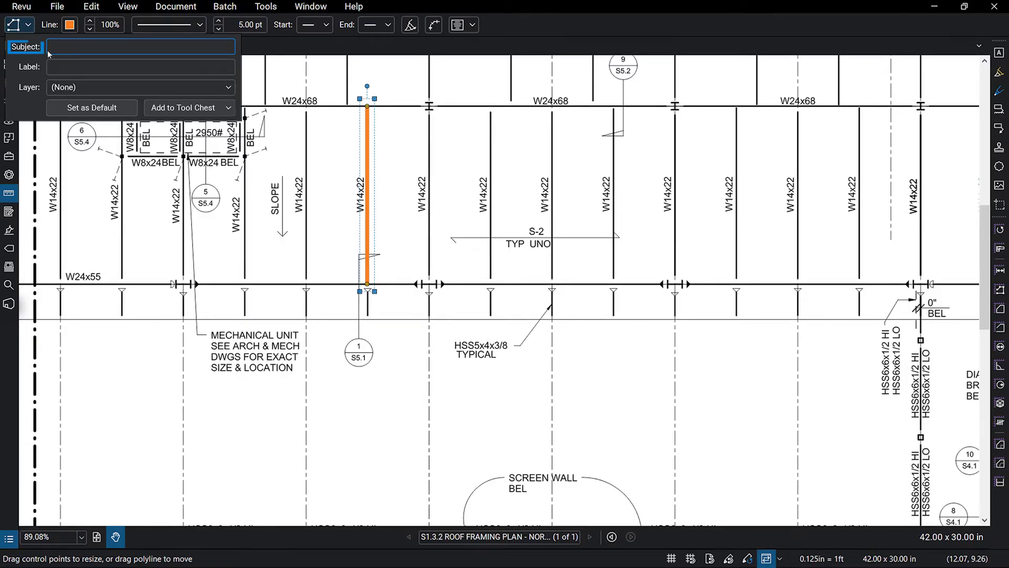
- Give the measurement subject W14x22 and add it to the Structural Steel tool set
{"action": "type", "text": "W14x22"}
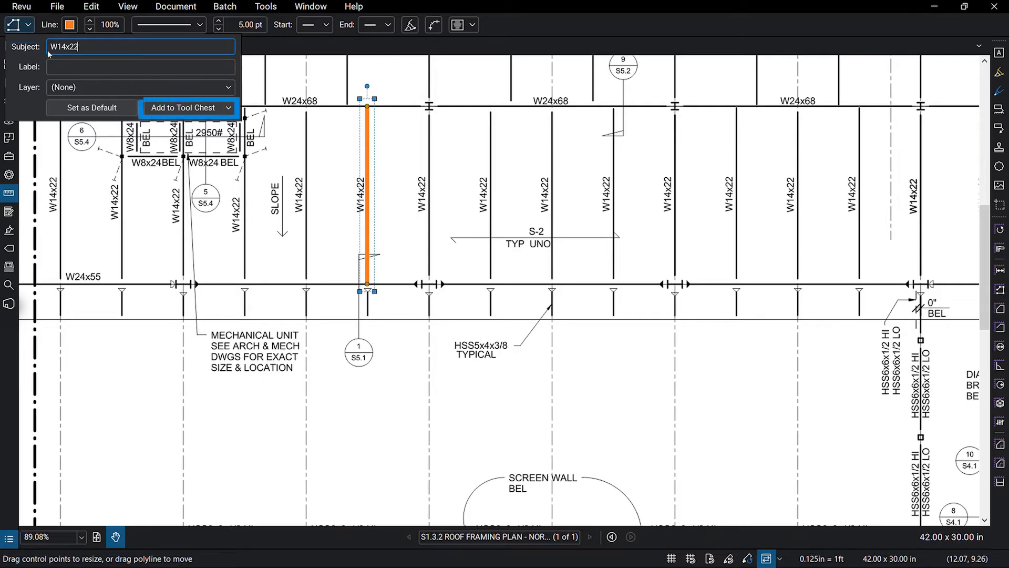
{"action": "left_click", "coordinate": [189, 107]}
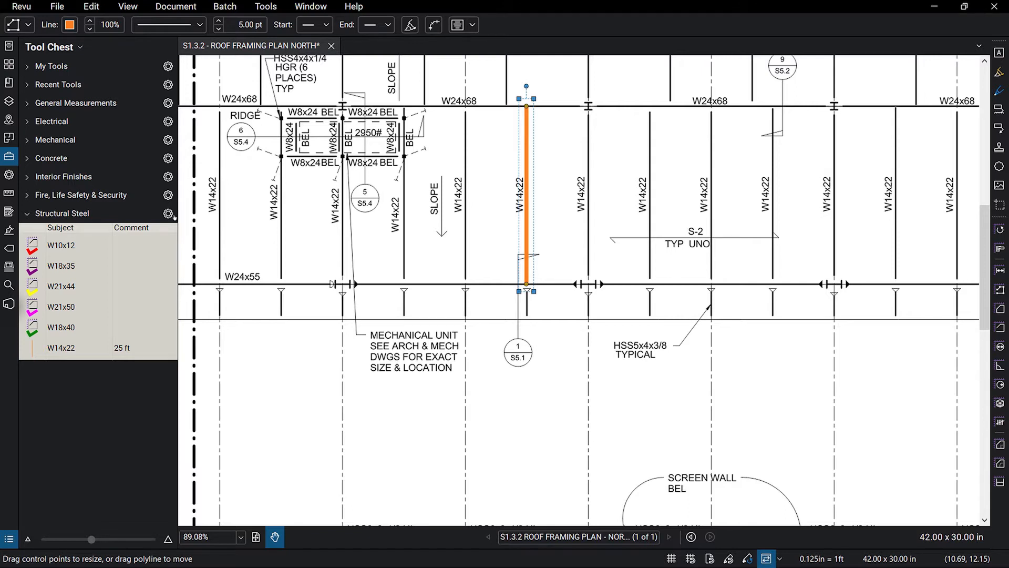
- Export the Structural Steel tool set from its options menu
{"action": "left_click", "coordinate": [168, 213]}
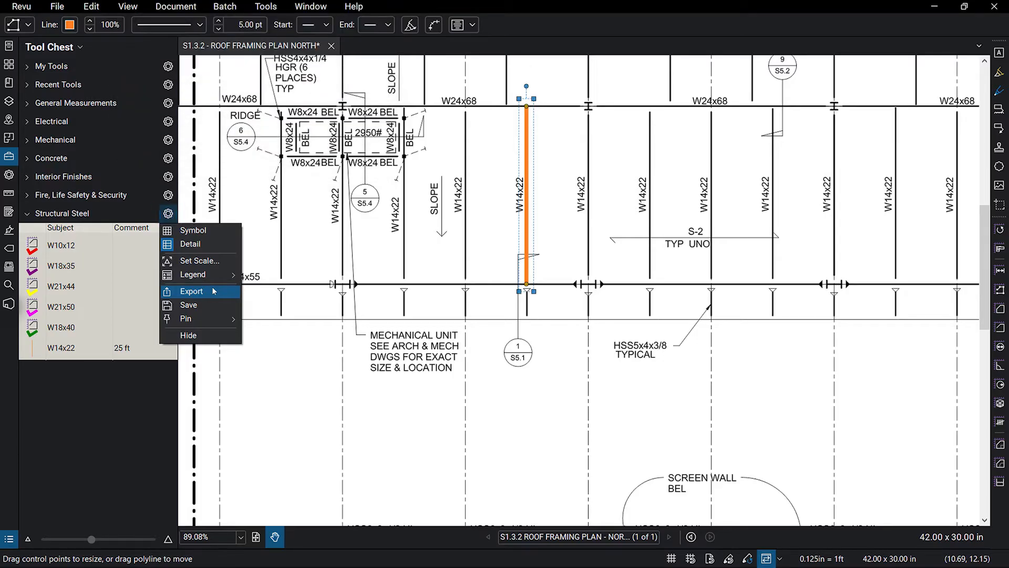
{"action": "left_click", "coordinate": [155, 390]}
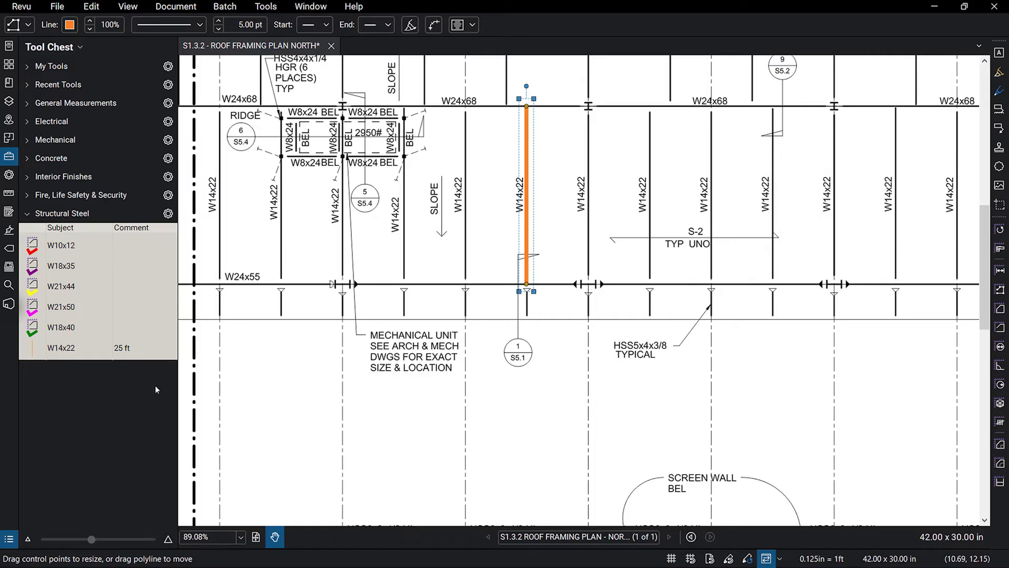
{"action": "mouse_move", "coordinate": [752, 559]}
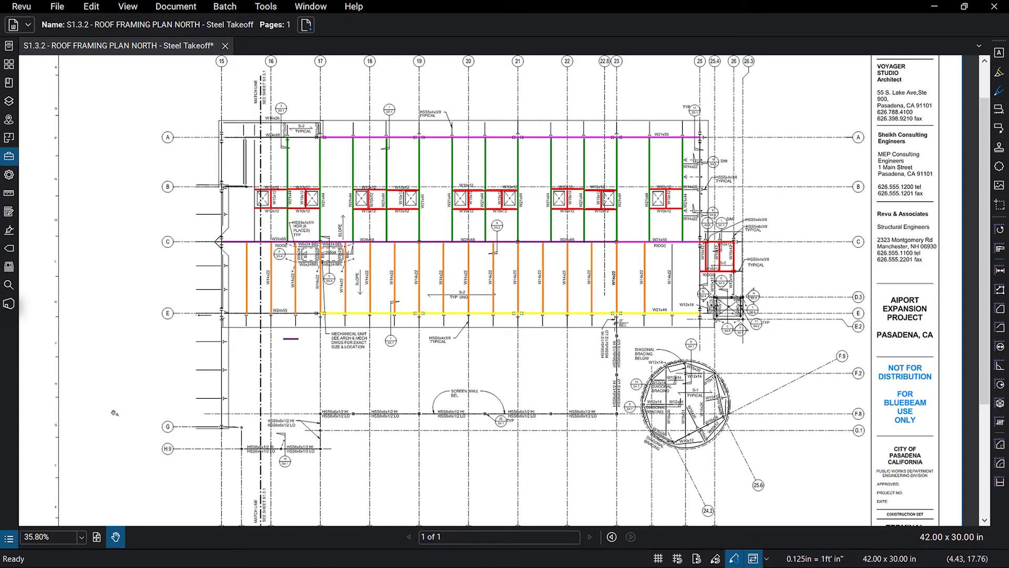
{"action": "mouse_move", "coordinate": [42, 514]}
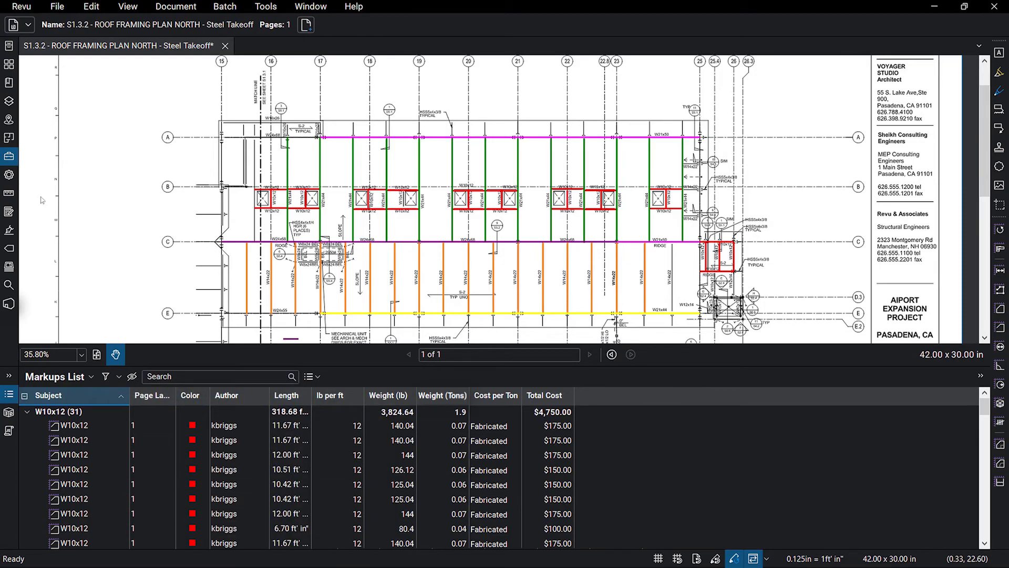
- Open the Markups List to review grouped beam totals, such as W10x12 at 318.68 ft and $4,750
{"action": "left_click", "coordinate": [43, 395]}
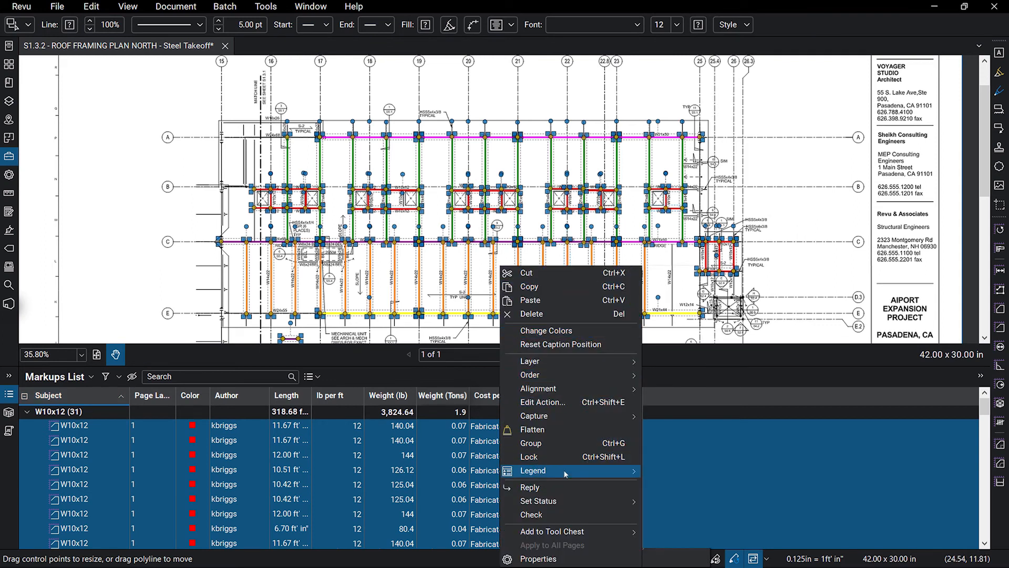
- Create a legend from all beam markups and place it on the Steel Takeoff sheet
{"action": "left_click", "coordinate": [532, 470]}
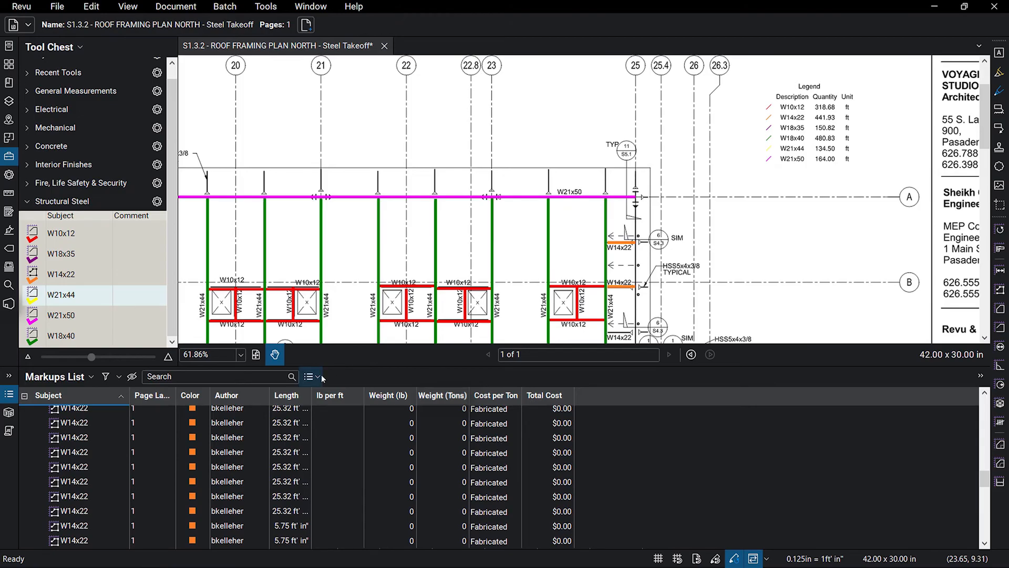
- Review the markup summary report's Output and Filter and Sort settings
{"action": "left_click", "coordinate": [308, 376]}
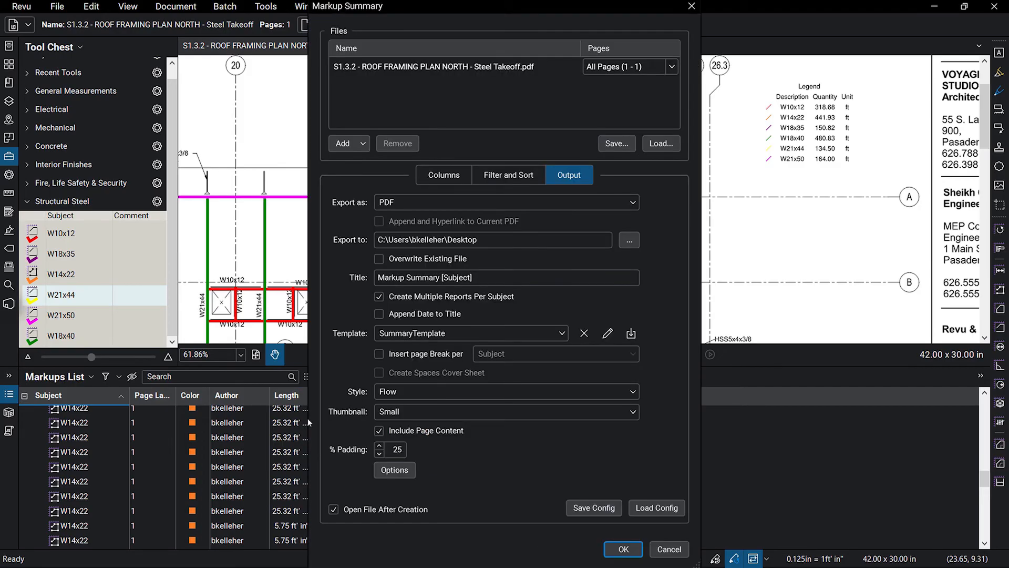
{"action": "left_click", "coordinate": [508, 174]}
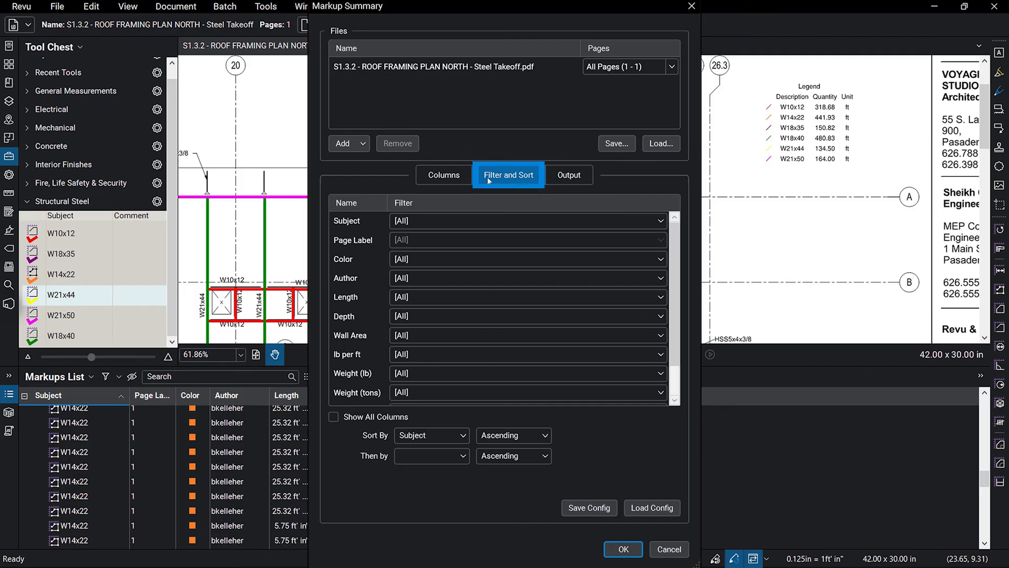
{"action": "left_click", "coordinate": [623, 549]}
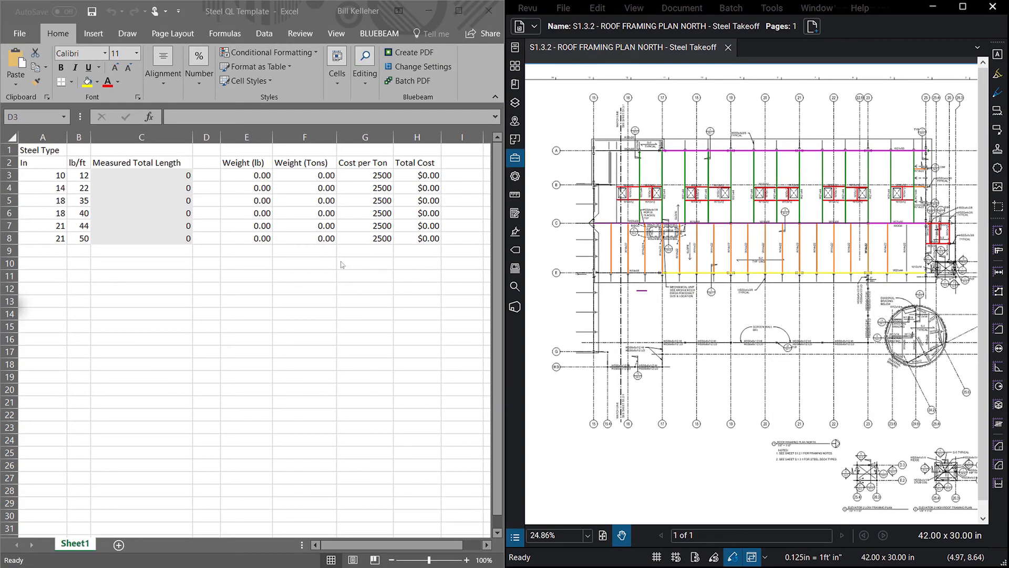
{"action": "mouse_move", "coordinate": [212, 181]}
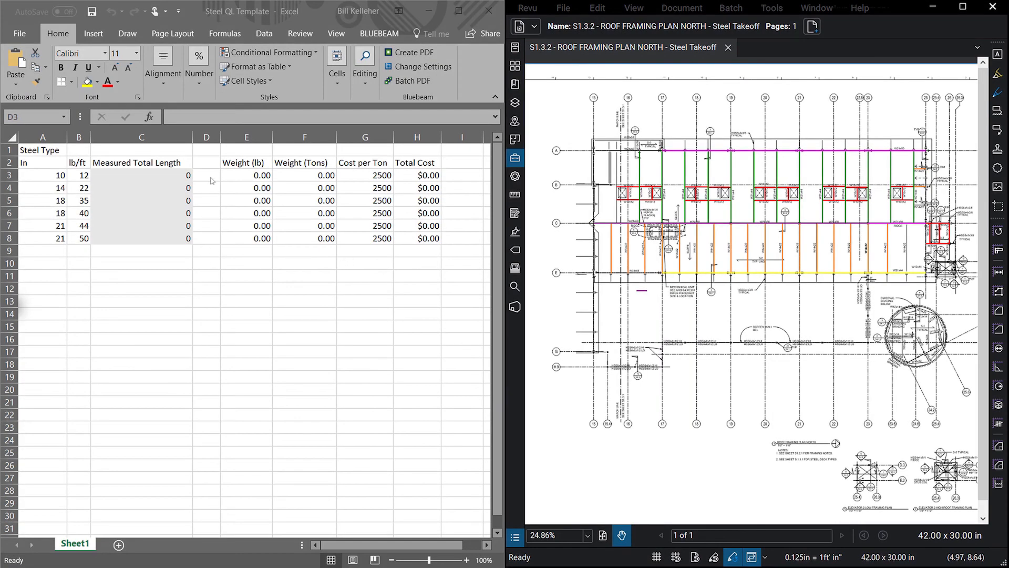
- Quantity-link cell D3 to the Steel Takeoff PDF so lengths, weights and costs populate
{"action": "right_click", "coordinate": [211, 175]}
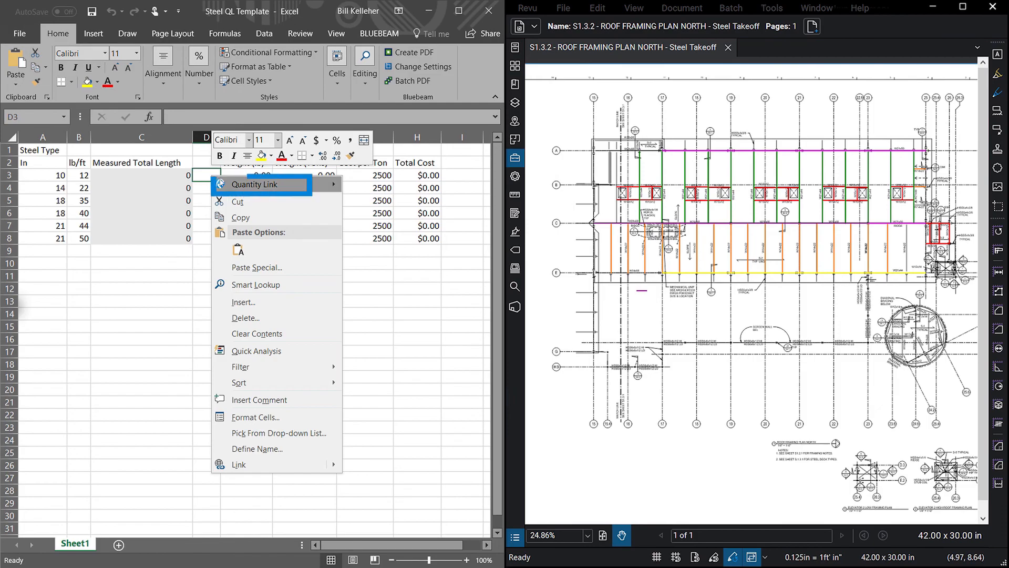
{"action": "left_click", "coordinate": [253, 184]}
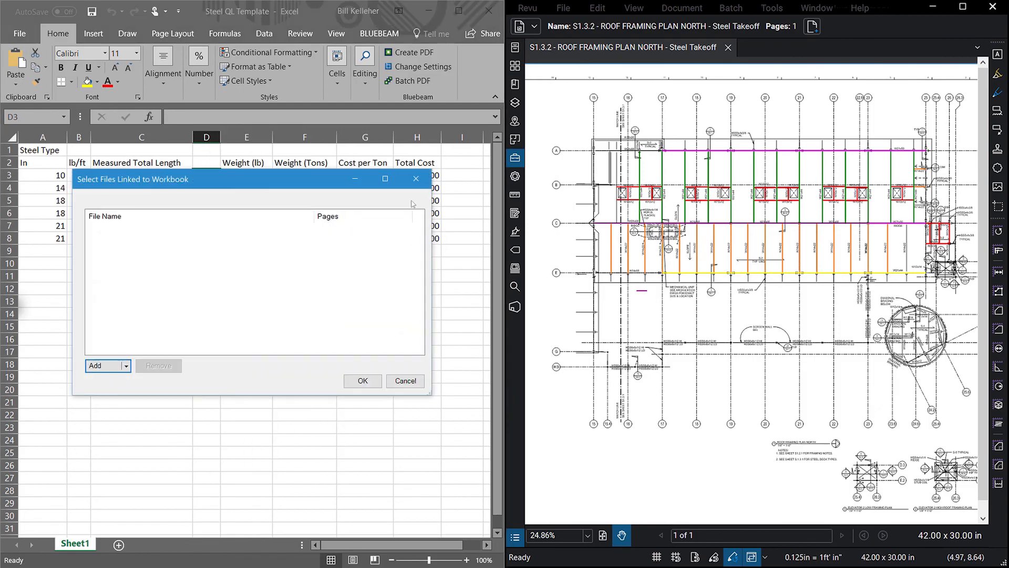
{"action": "left_click", "coordinate": [100, 365]}
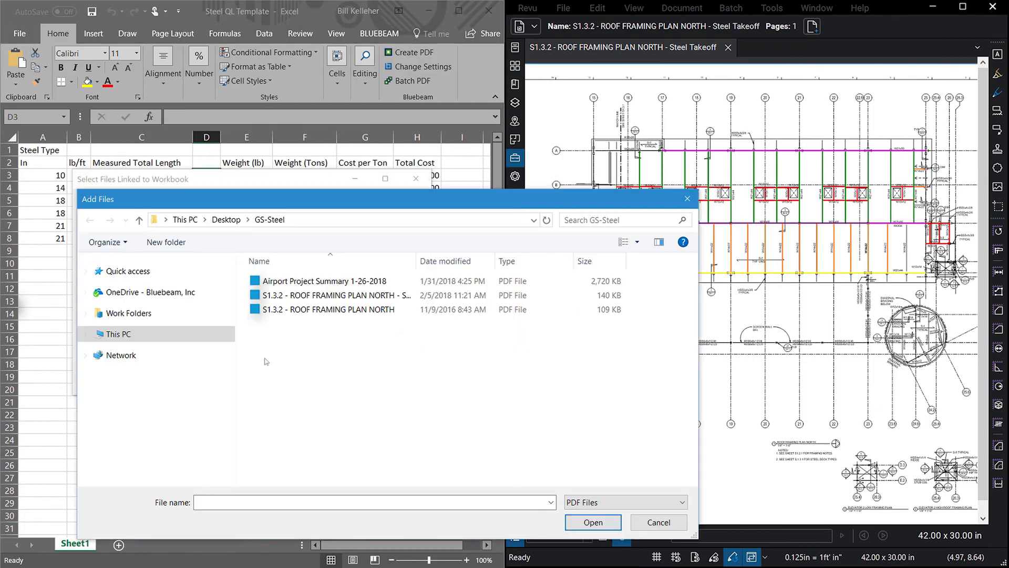
{"action": "left_click", "coordinate": [593, 522]}
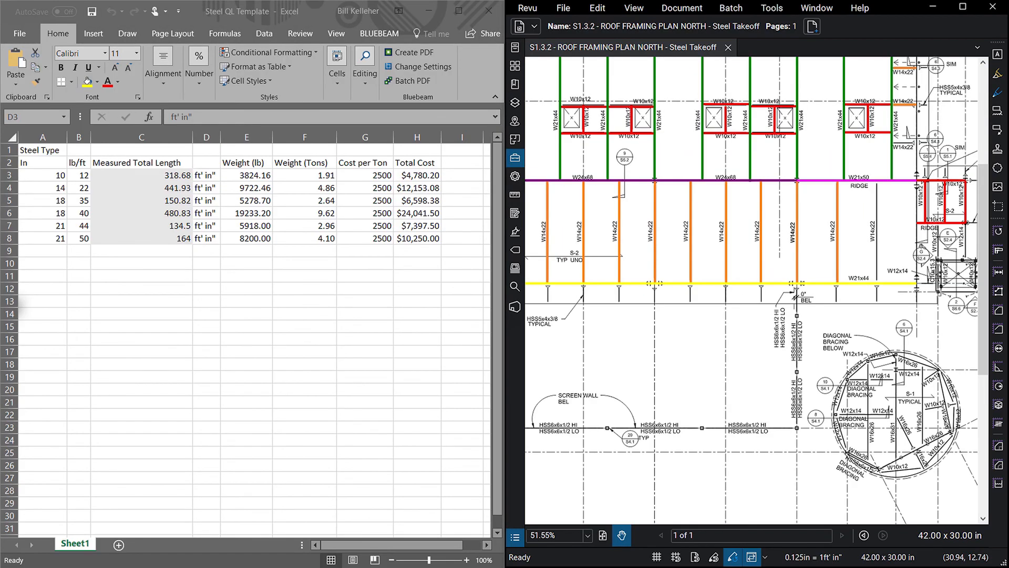
{"action": "left_click", "coordinate": [514, 157]}
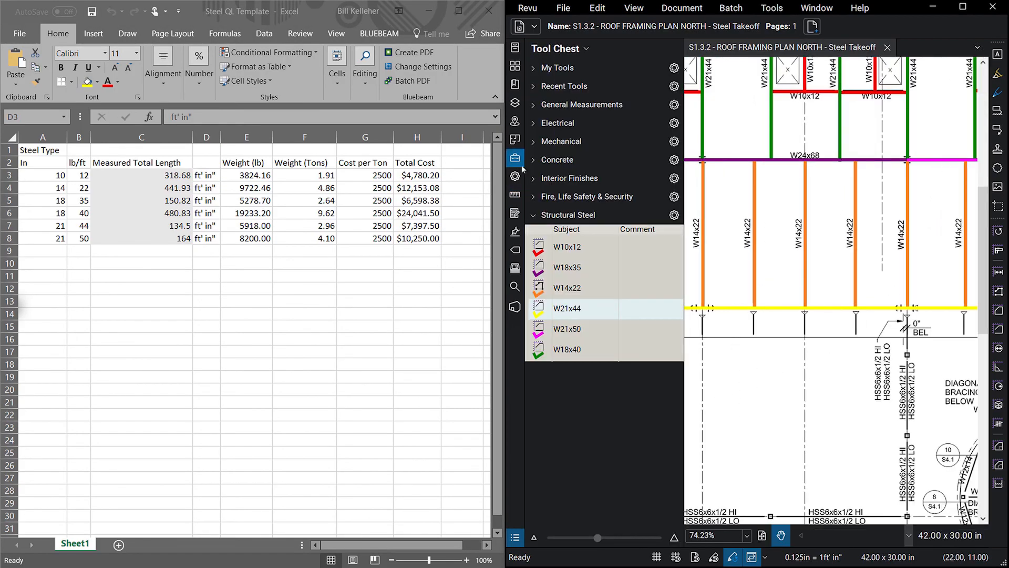